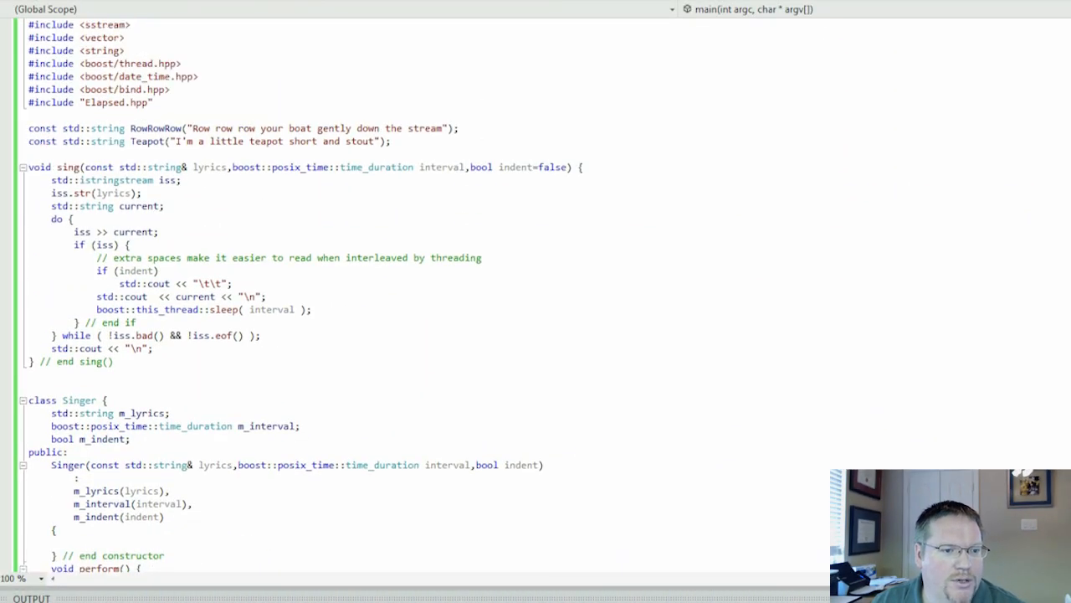
# Declare boost::thread_group tgroup; at the start of main(), completing the type with IntelliSense.
pyautogui.scroll(-3)
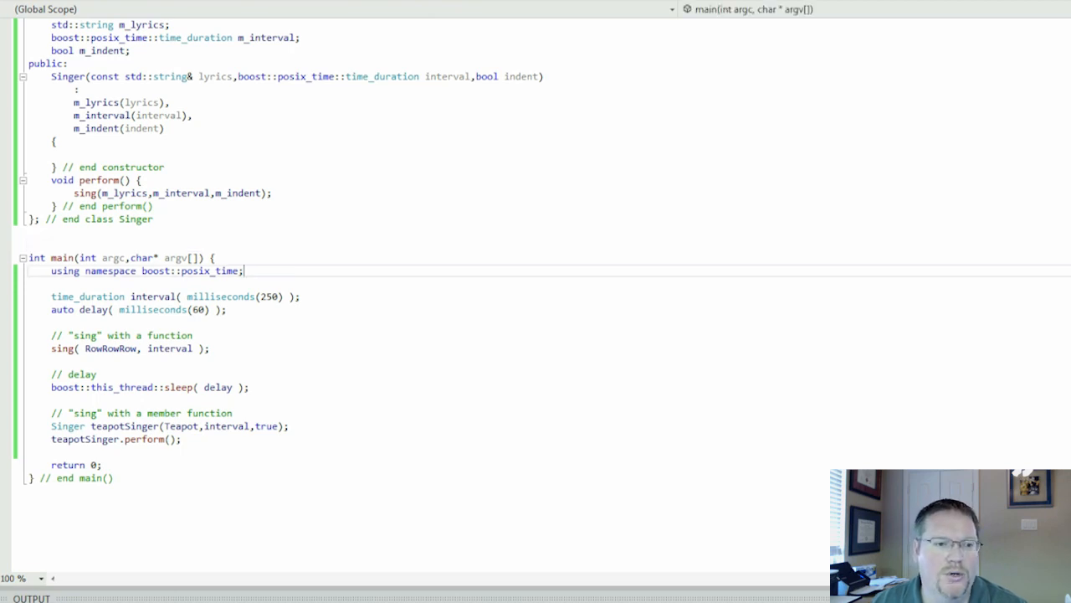
pyautogui.scroll(3)
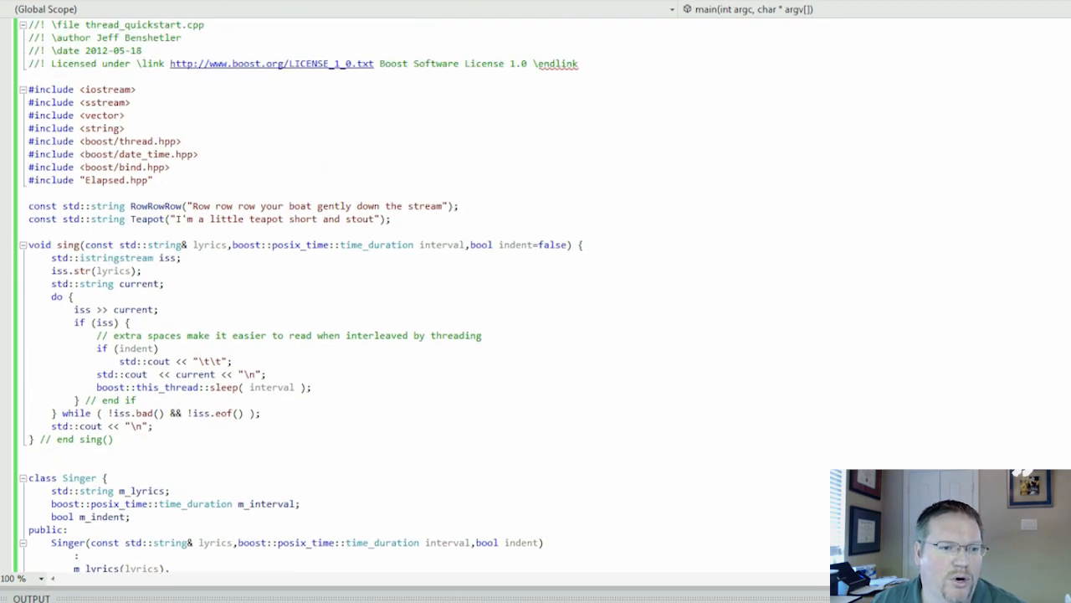
pyautogui.moveTo(30, 127); pyautogui.dragTo(181, 140)
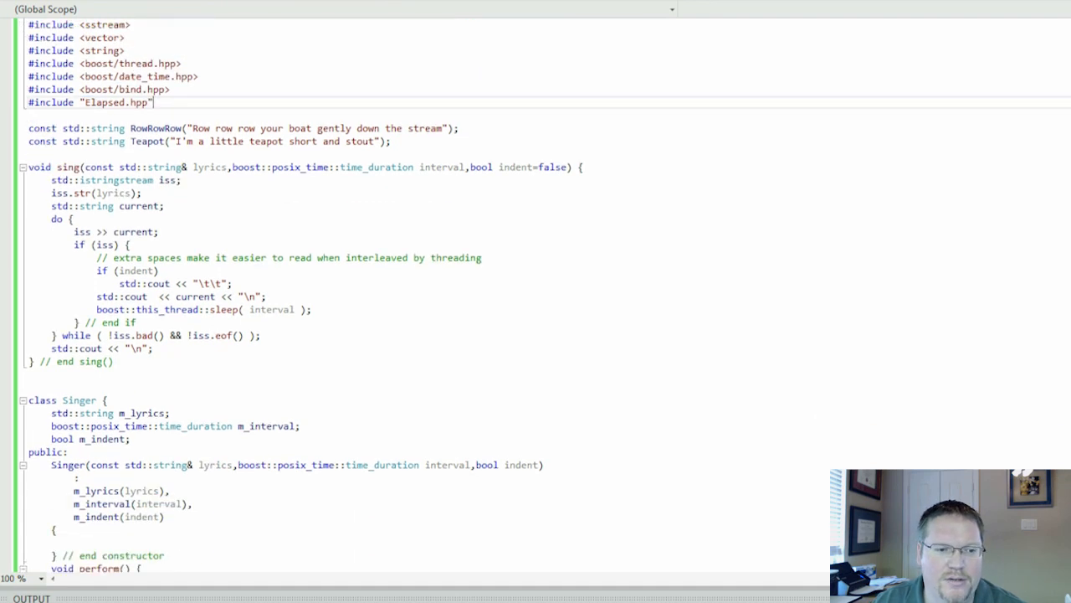
pyautogui.scroll(-3)
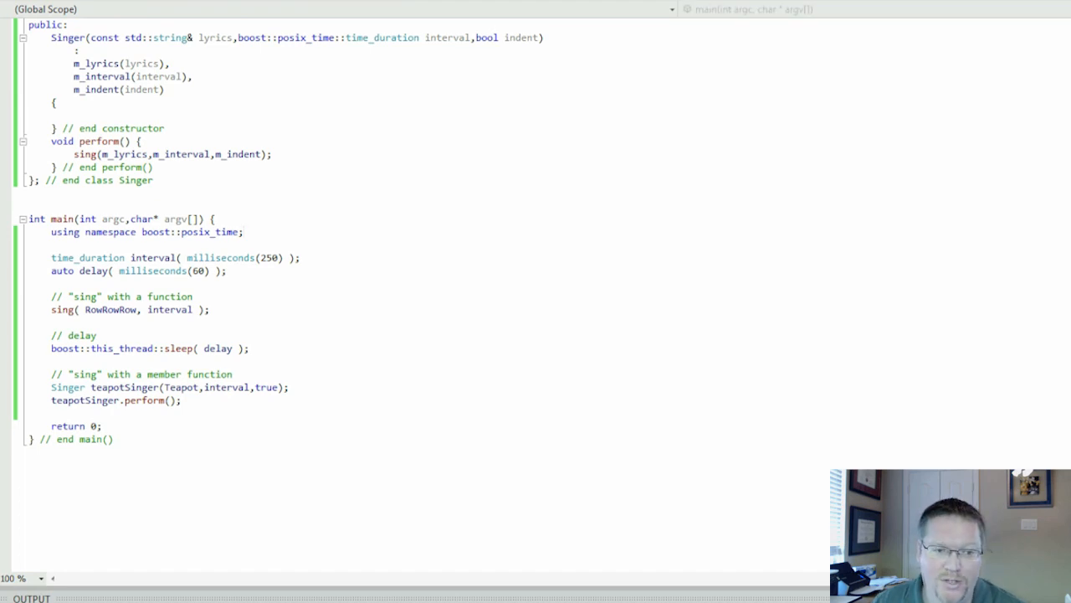
pyautogui.write('boost:')
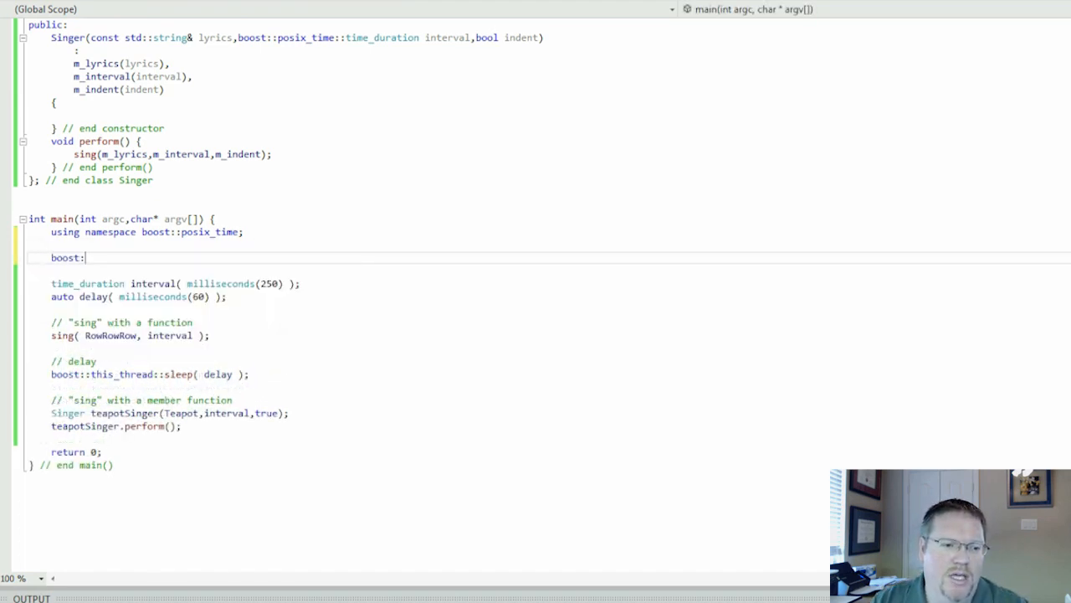
pyautogui.write(':t')
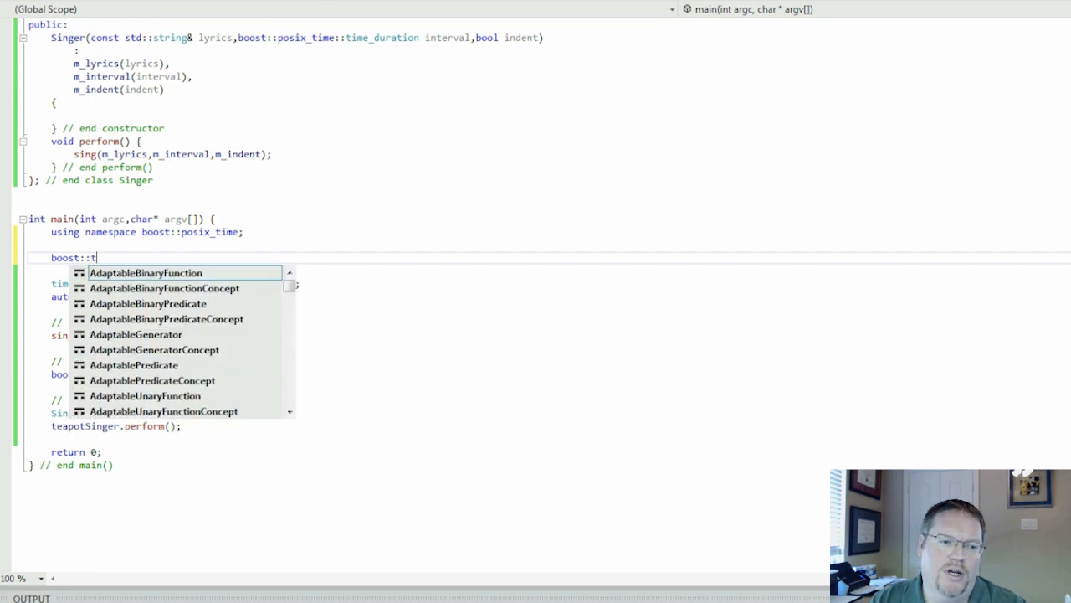
pyautogui.write('hread_group')
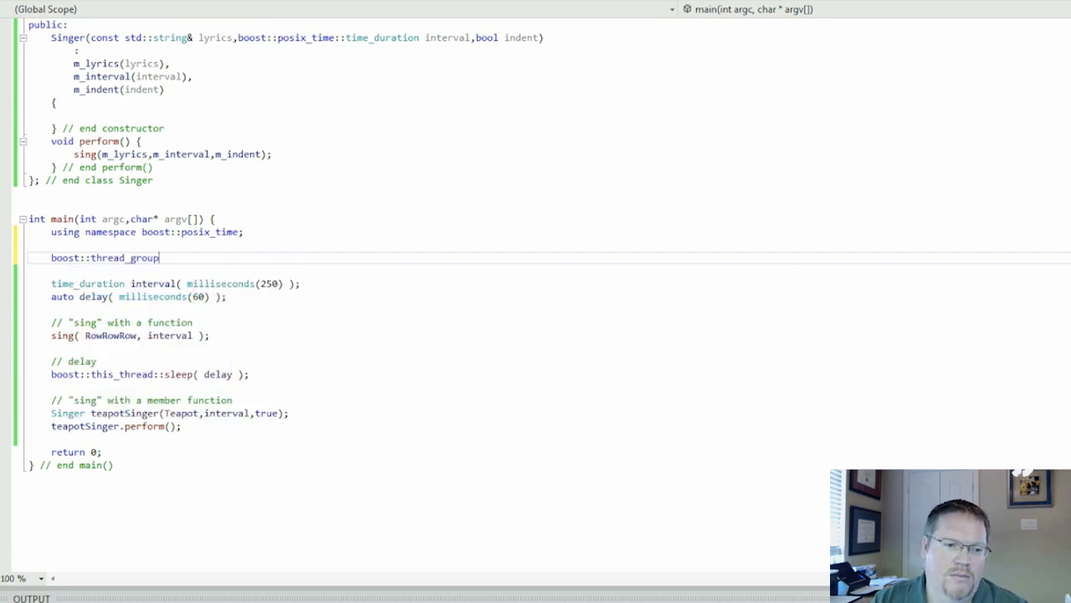
pyautogui.write('tgroup;')
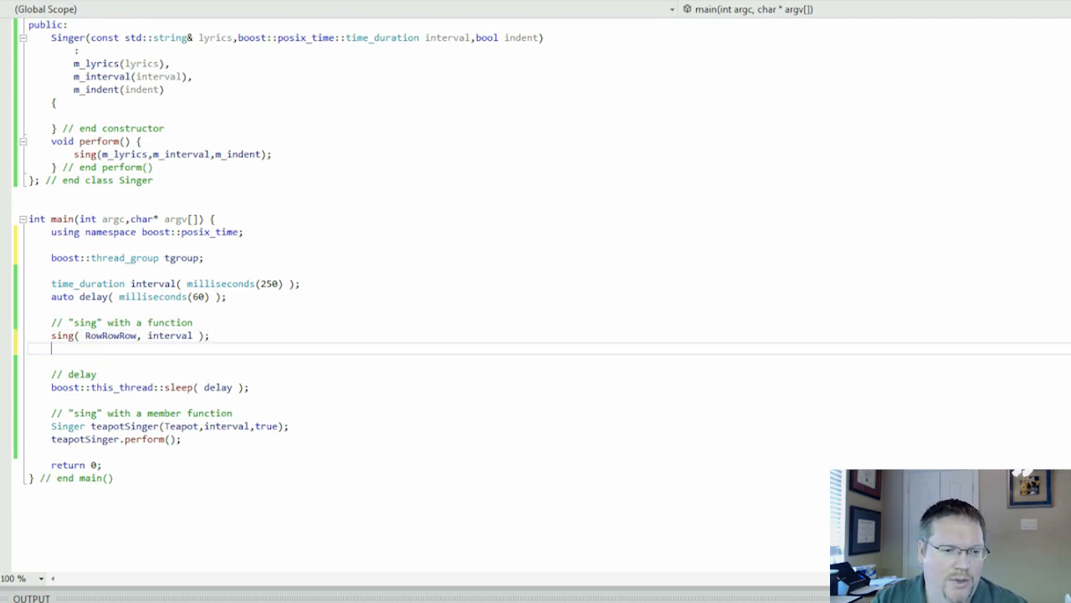
# Add tgroup.create_thread( boost::bind(&sing, RowRowRow, interval ... below the sing call.
pyautogui.write('tgroup')
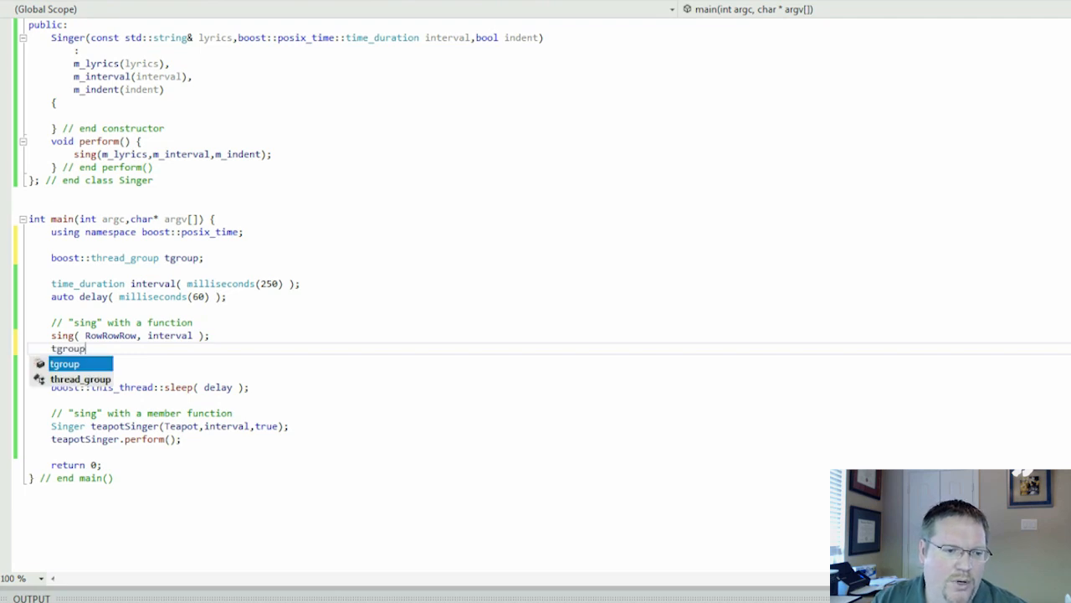
pyautogui.write('.create_thread( b);')
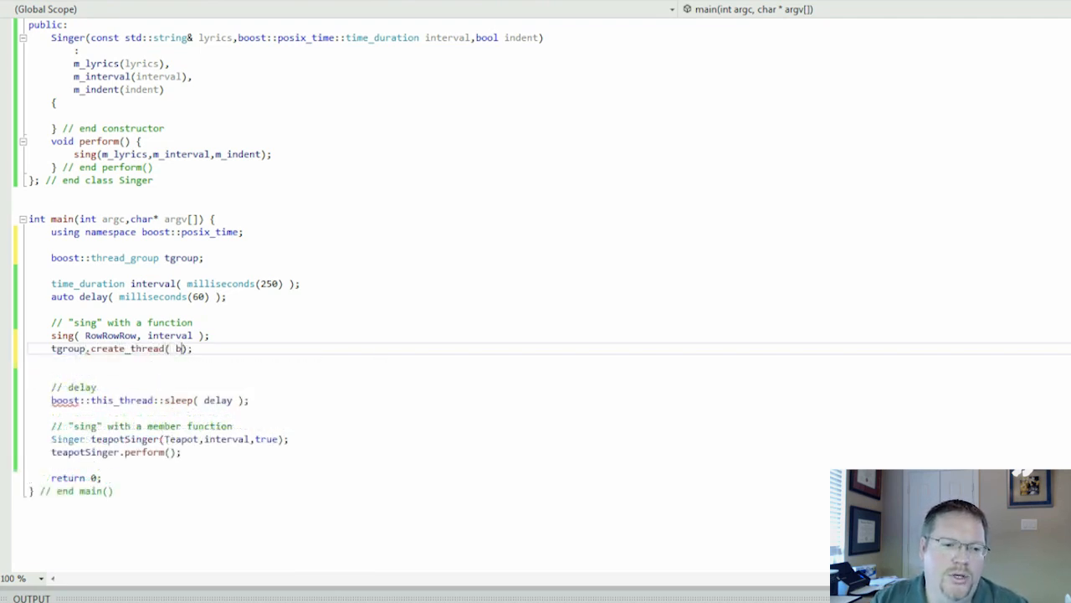
pyautogui.write('boost::bind(')
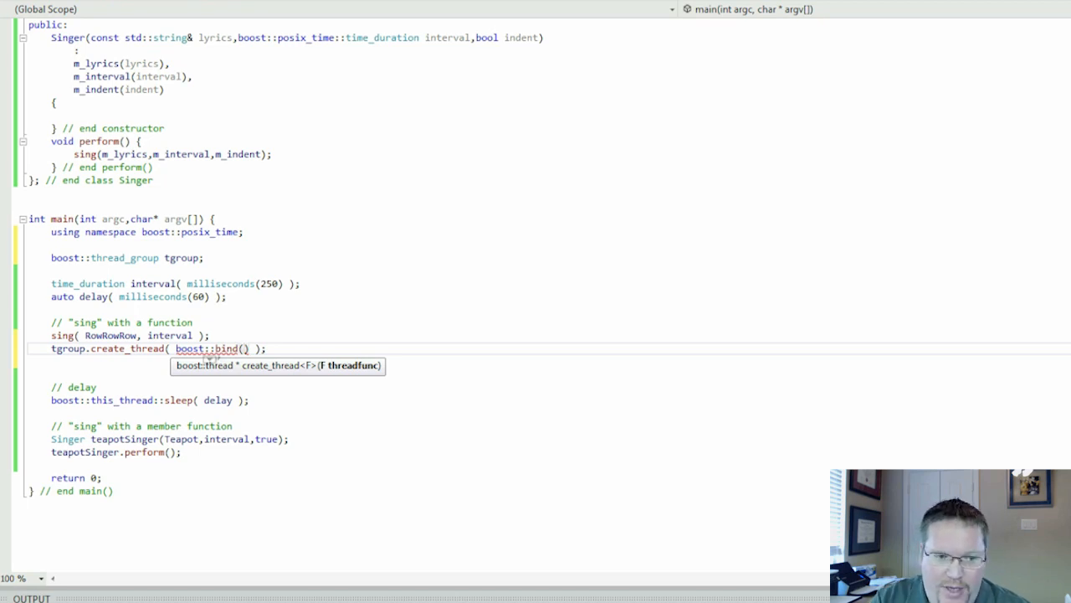
pyautogui.write('&sing,')
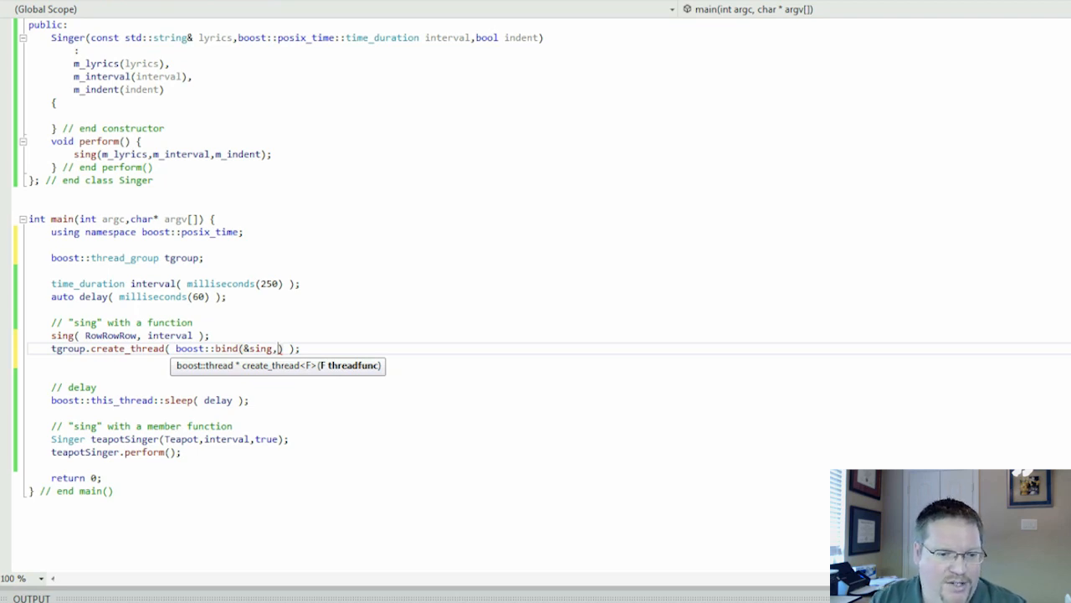
pyautogui.write('RowRowRow')
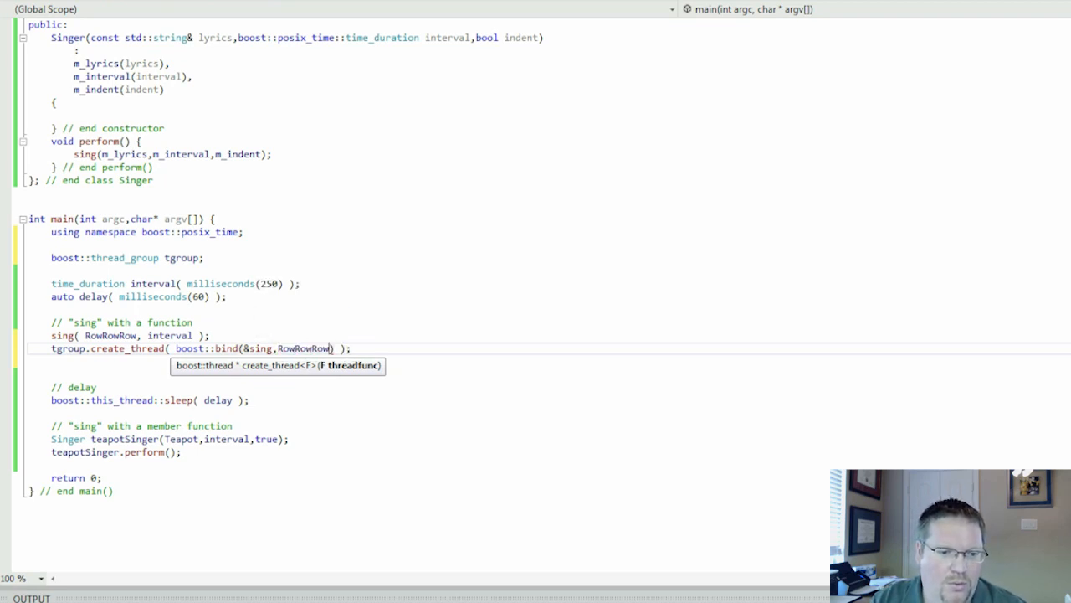
pyautogui.write(',in')
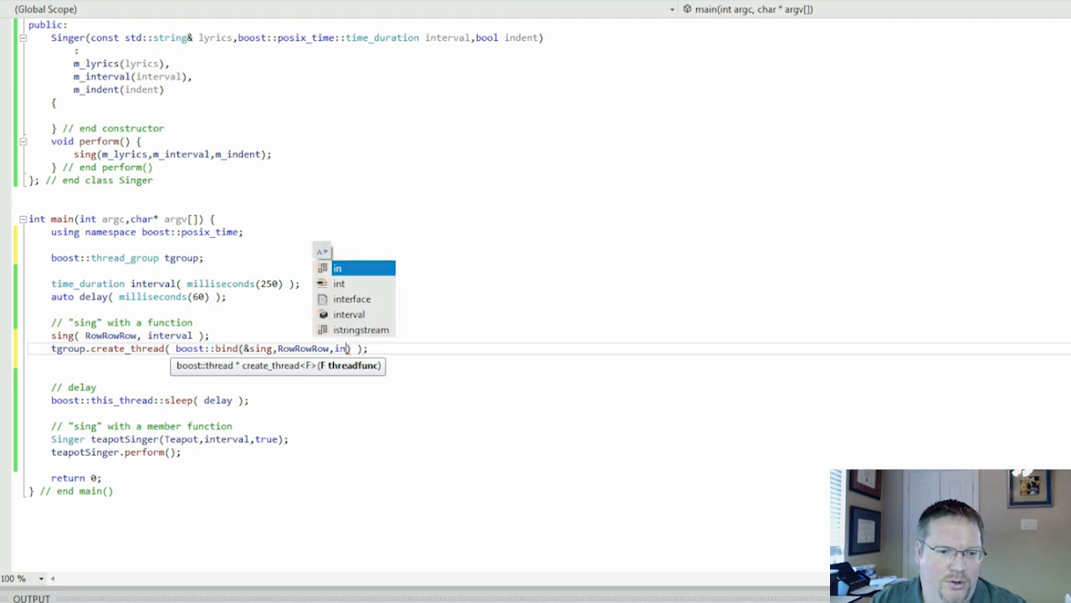
pyautogui.write('terval')
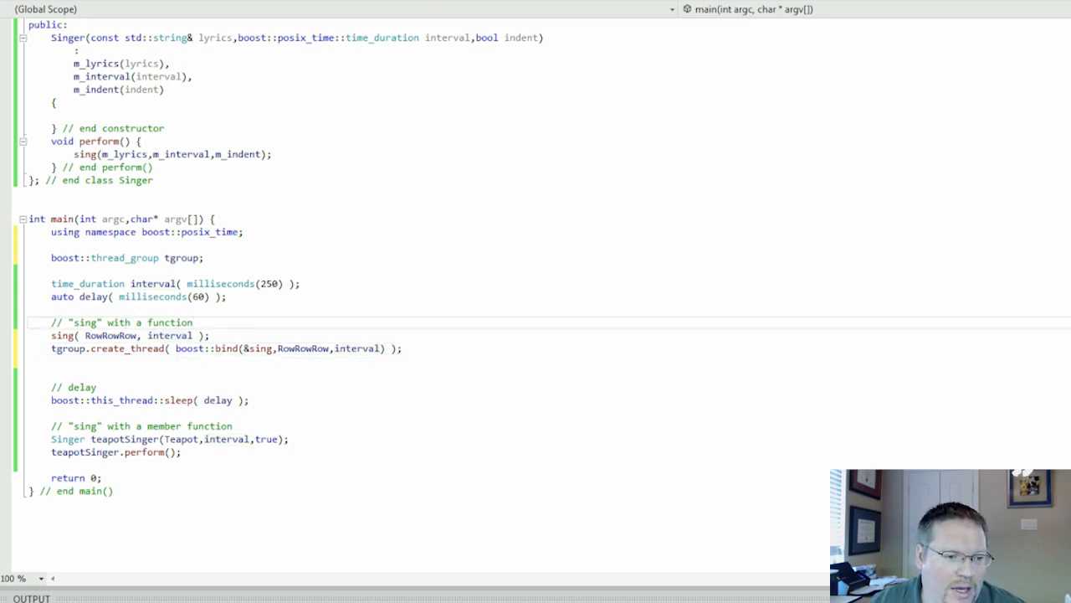
# Finish the bind with the false argument and comment out the direct sing(RowRowRow, interval) call.
pyautogui.scroll(3)
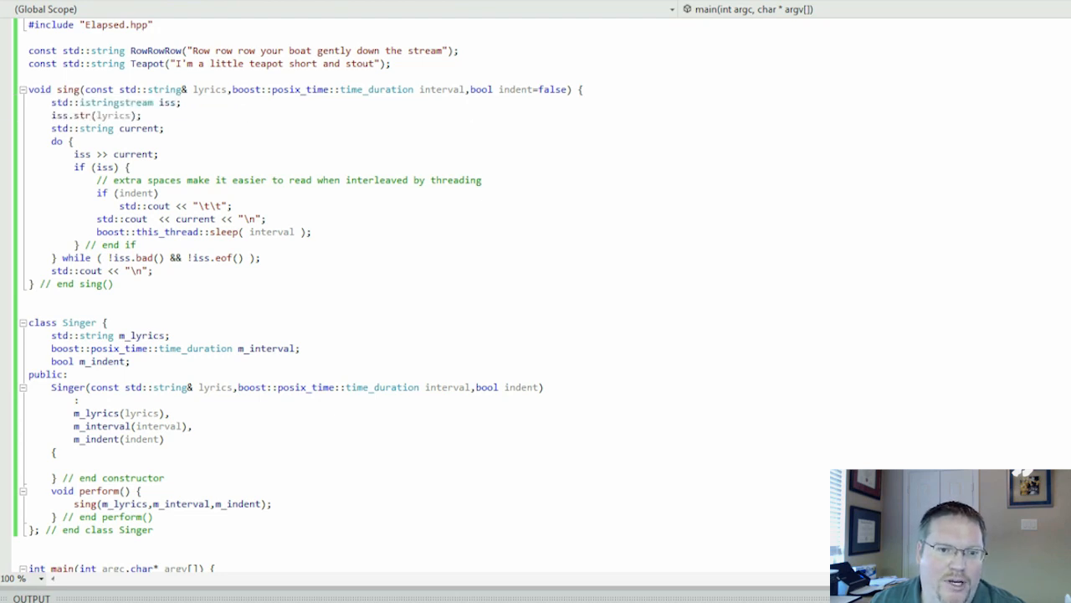
pyautogui.scroll(-3)
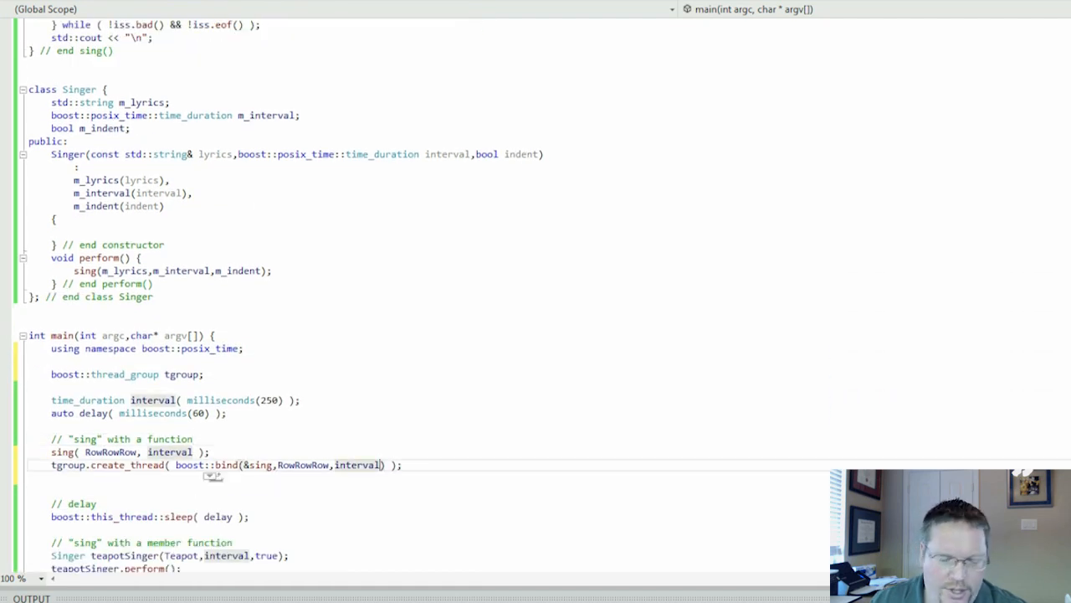
pyautogui.write(',false')
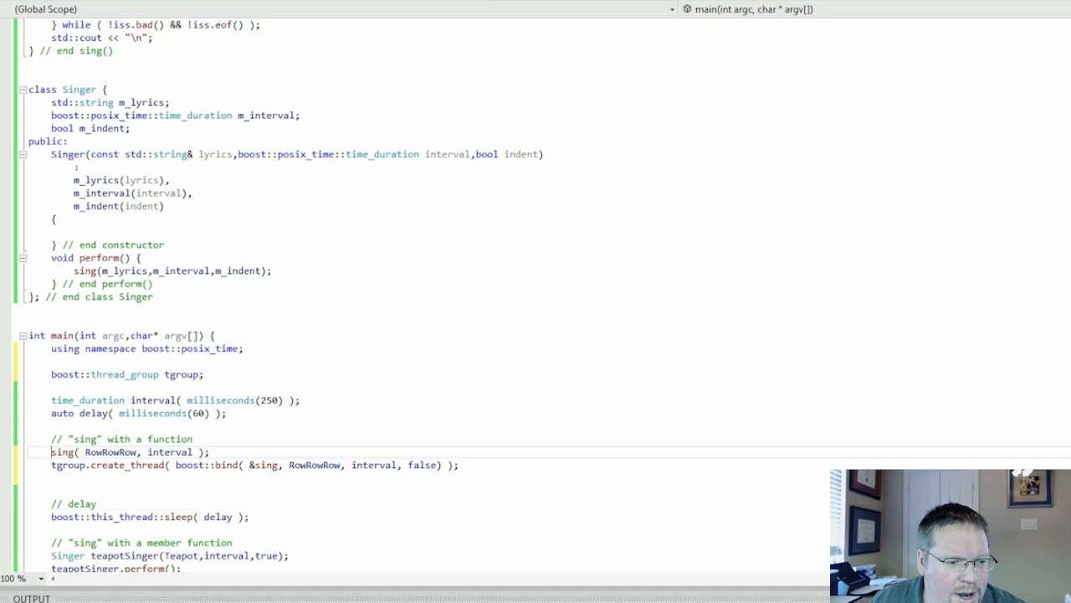
pyautogui.write('//')
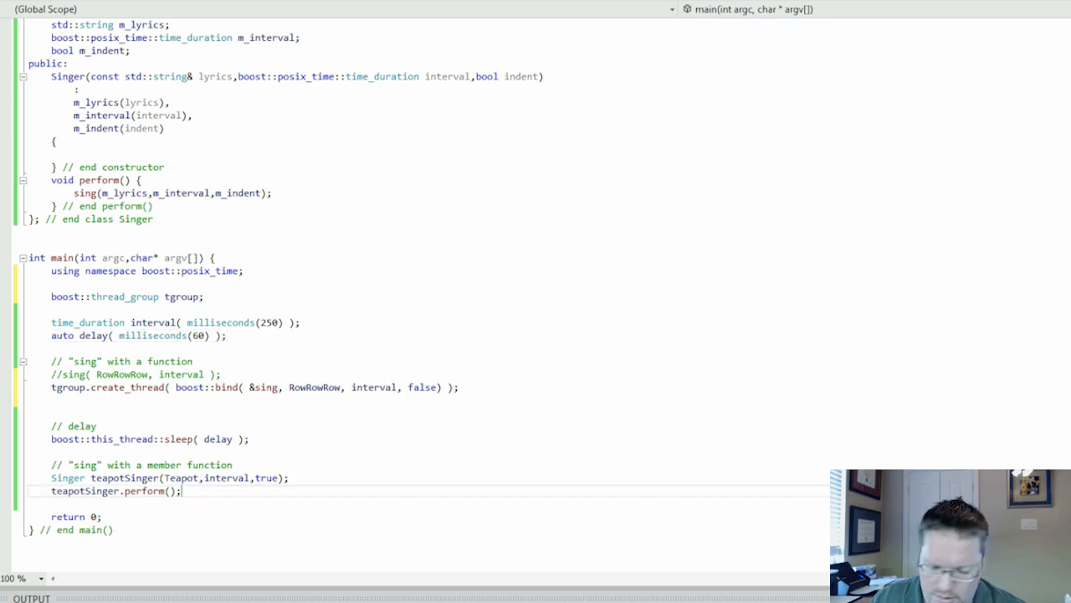
# Add tgroup.create_thread( boost::bind(&Singer::perform, &teapotSinger) ) after teapotSinger.perform().
pyautogui.press('Enter')
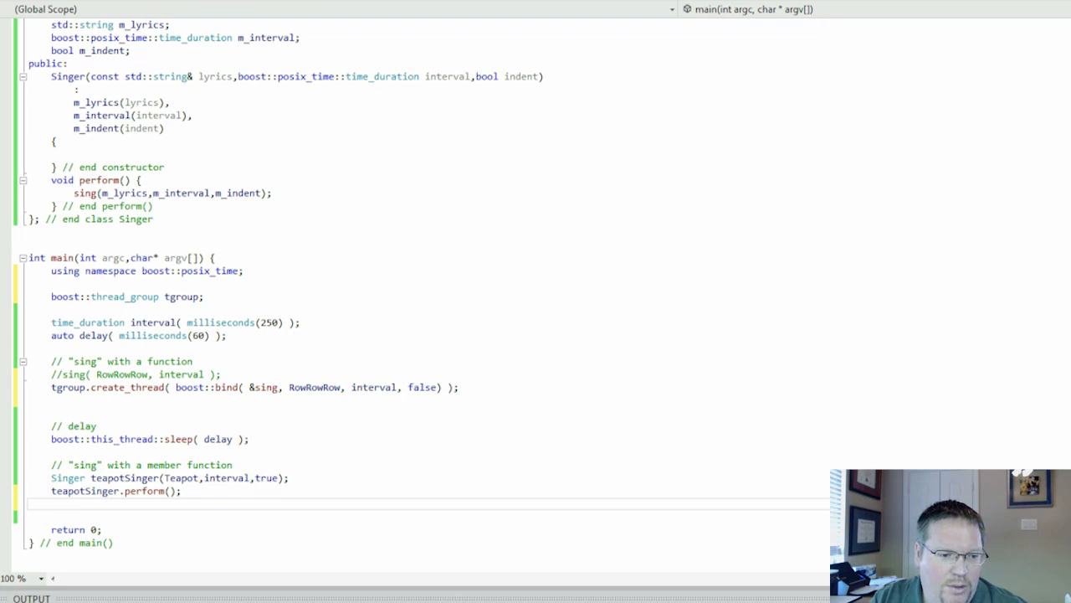
pyautogui.write('tgroup')
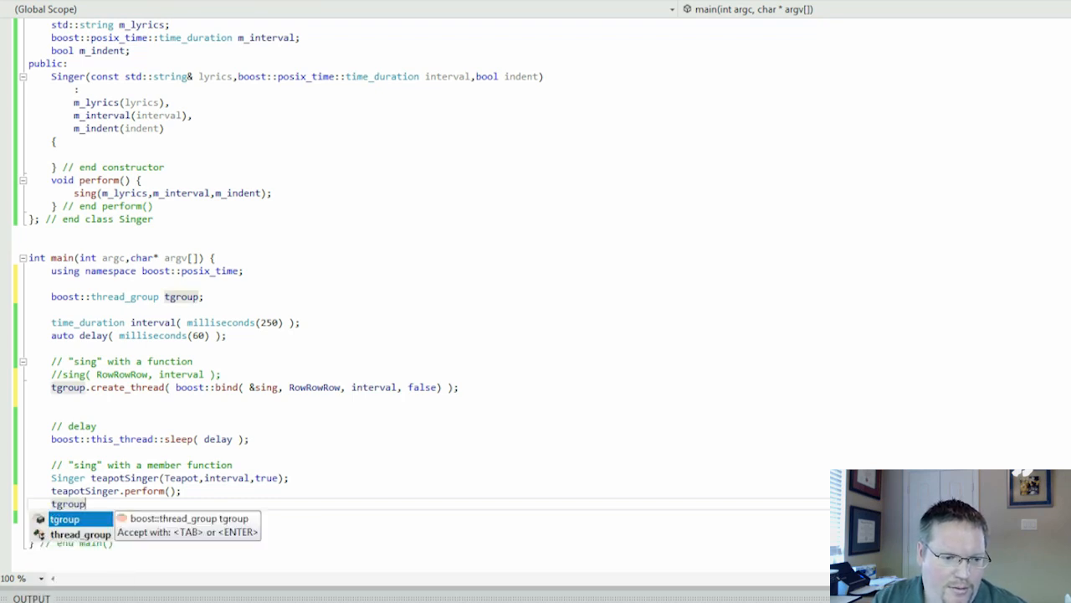
pyautogui.write('.create_thread()')
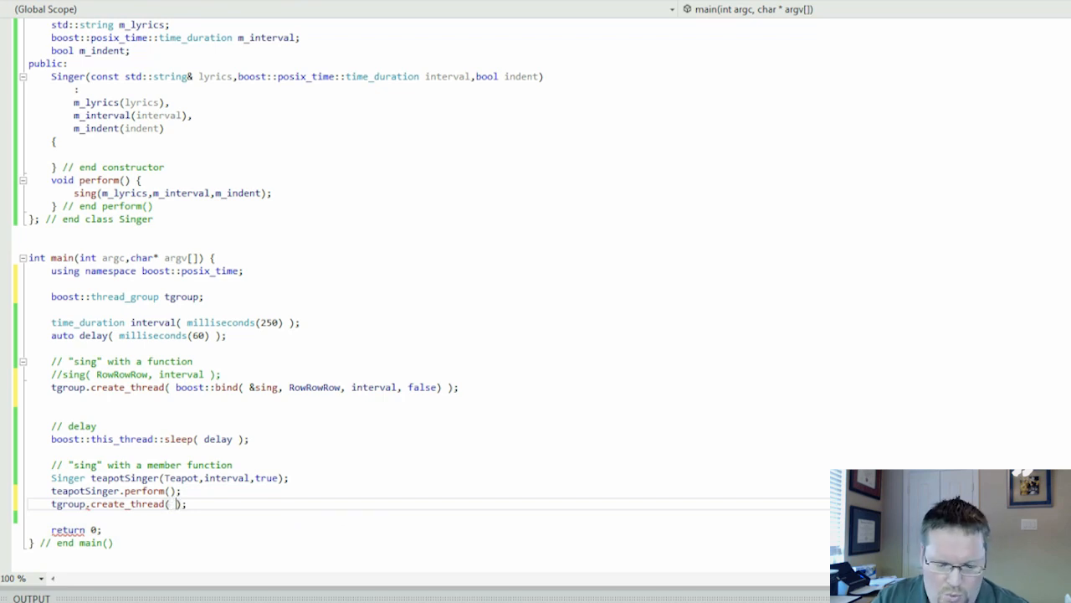
pyautogui.write('boost::bind(')
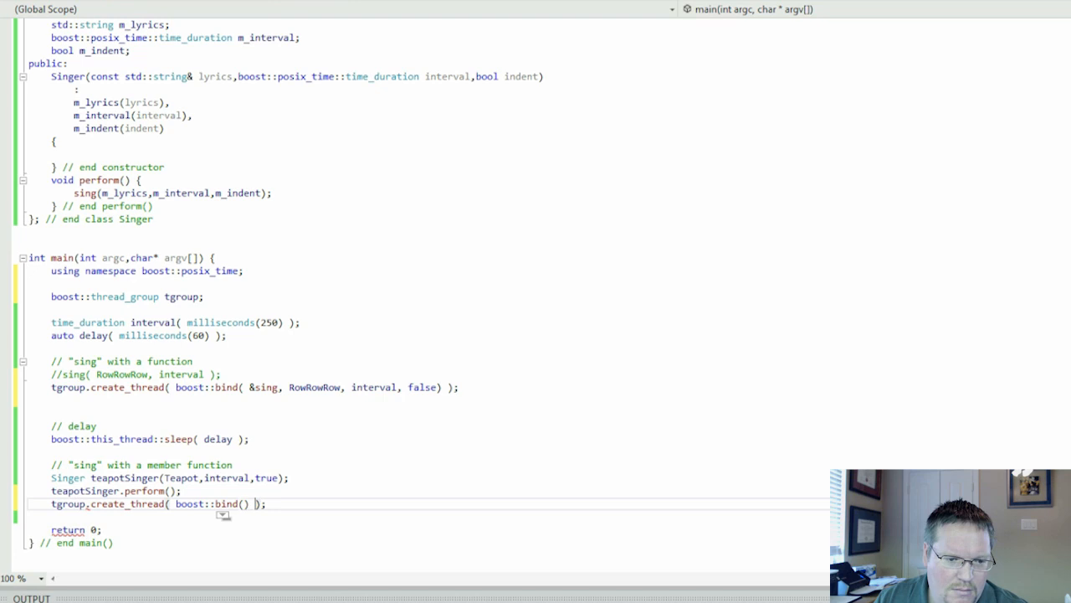
pyautogui.write('&')
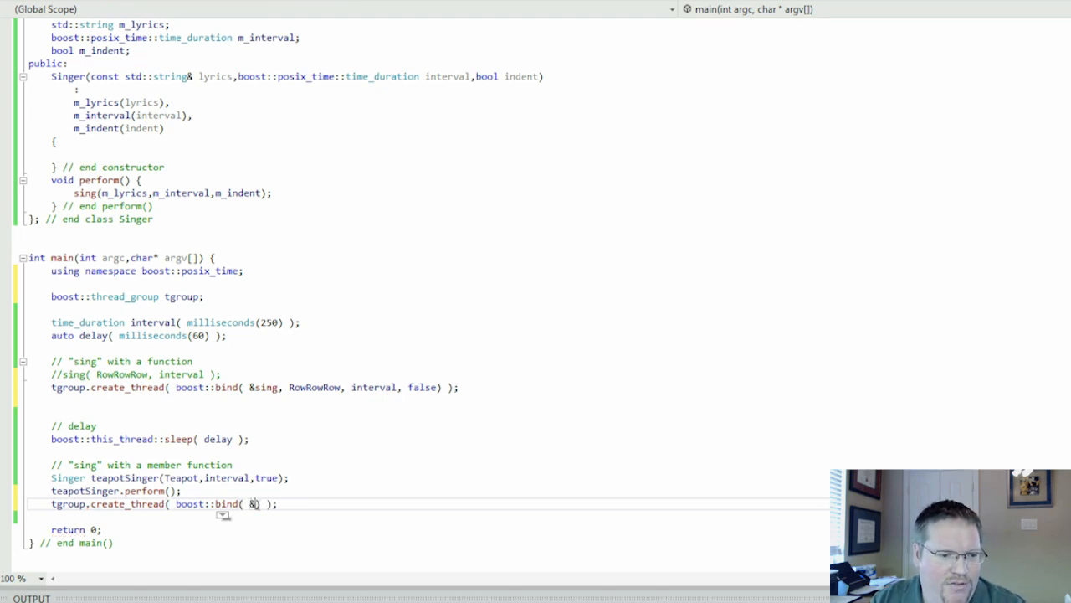
pyautogui.write('Singer::')
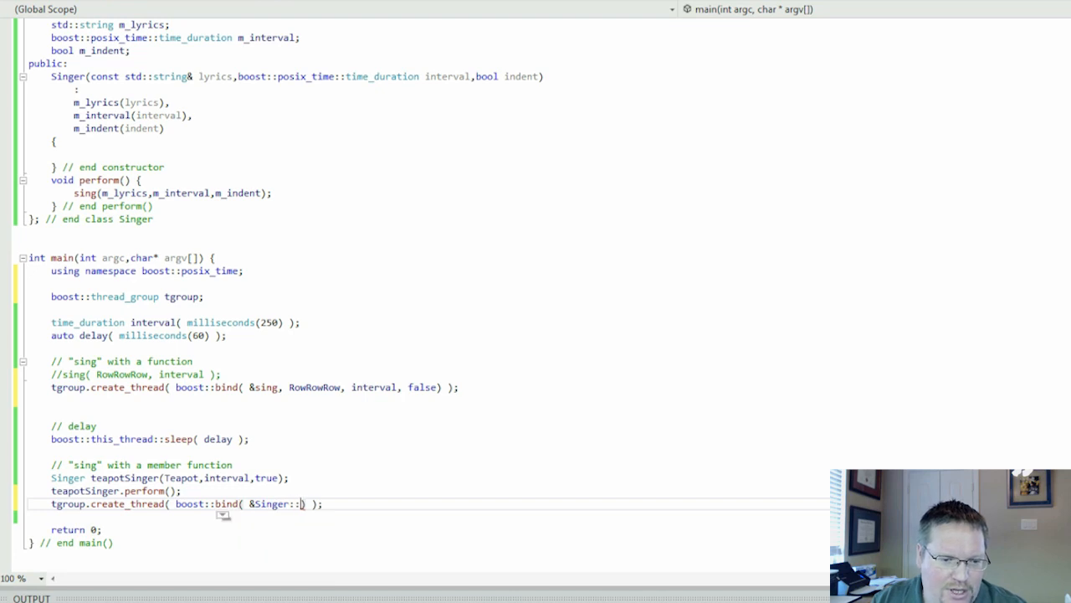
pyautogui.write('perform')
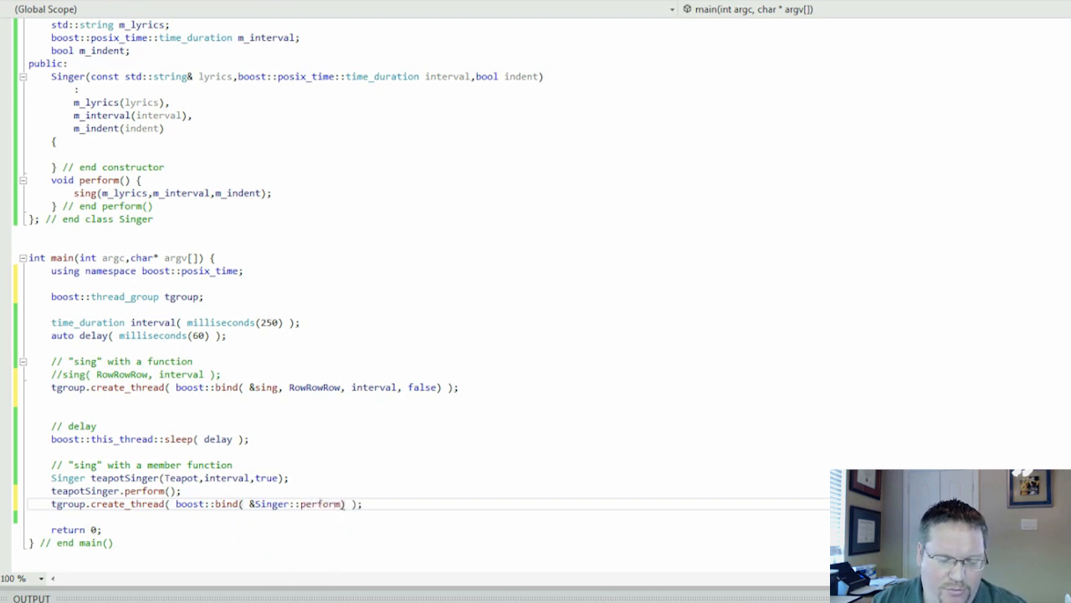
pyautogui.write(',')
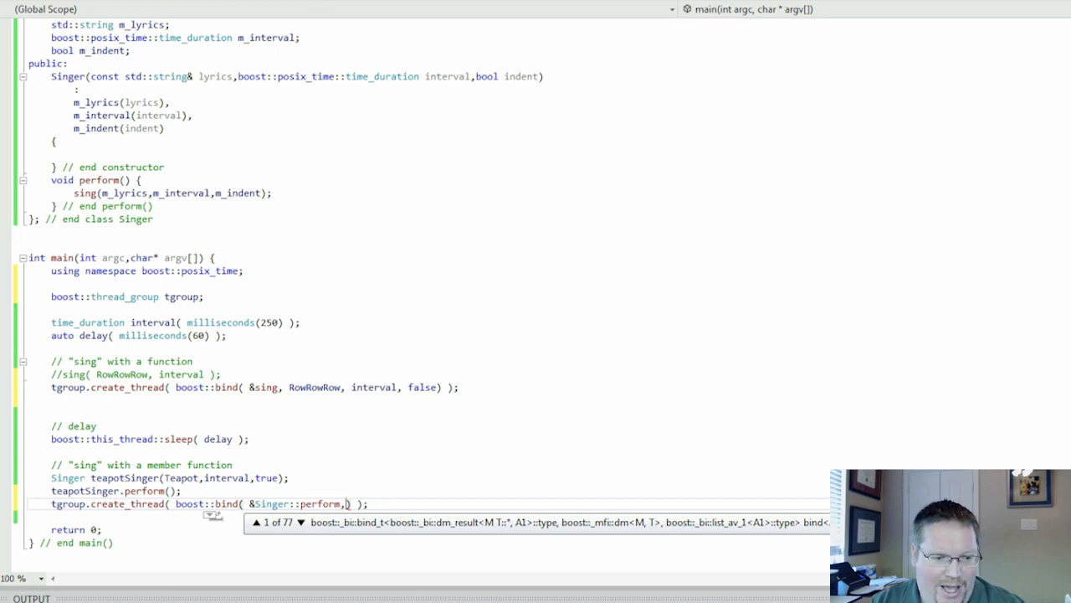
pyautogui.write('&teapotSinger )')
pyautogui.click(117, 490)
pyautogui.write('//')
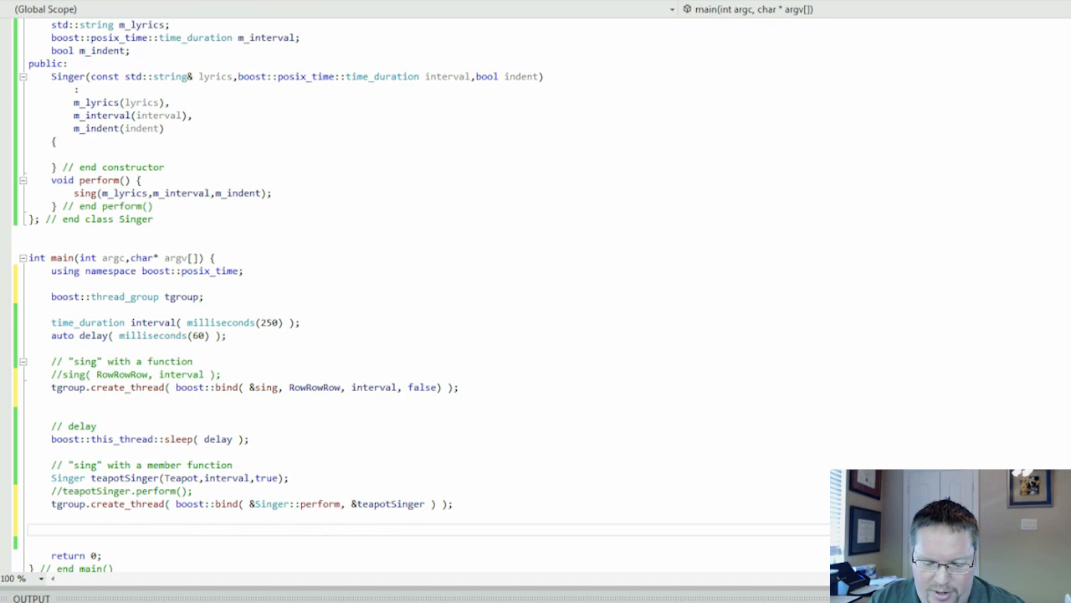
# Comment out the direct perform() call and begin a new tgroup. statement.
pyautogui.write('tgroup.')
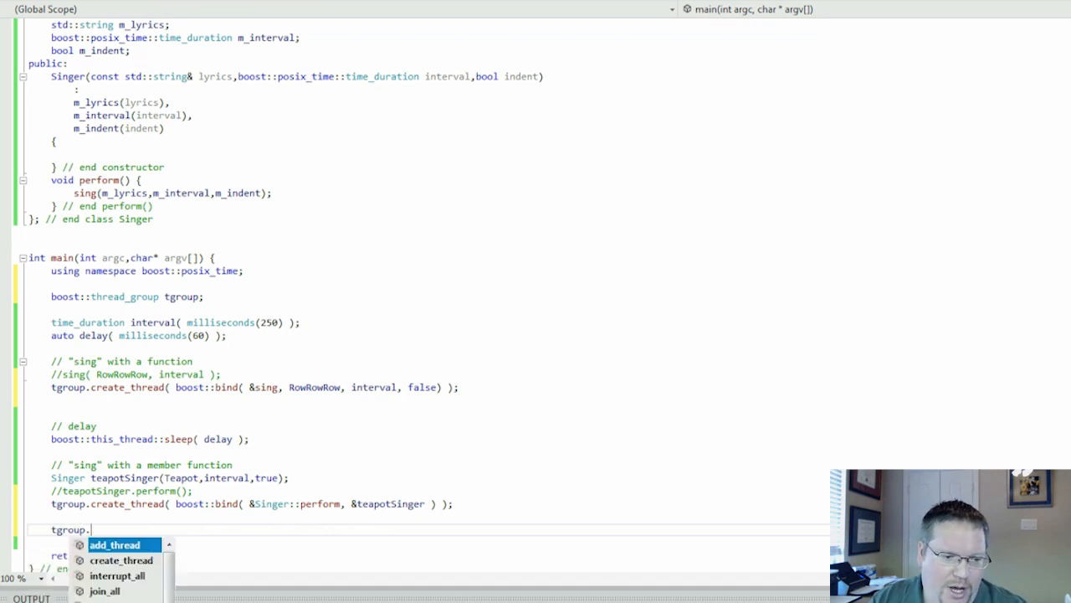